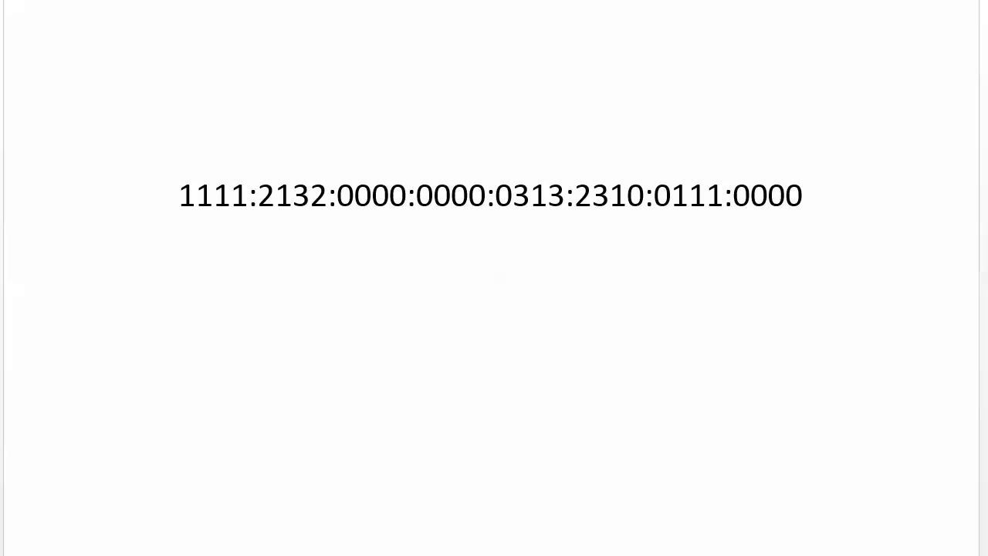
click(492, 427)
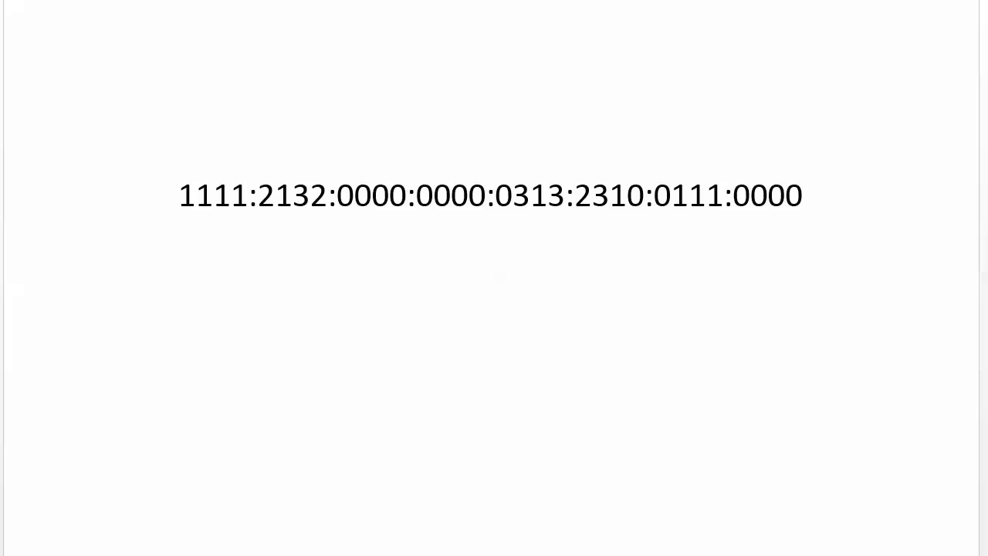
click(493, 427)
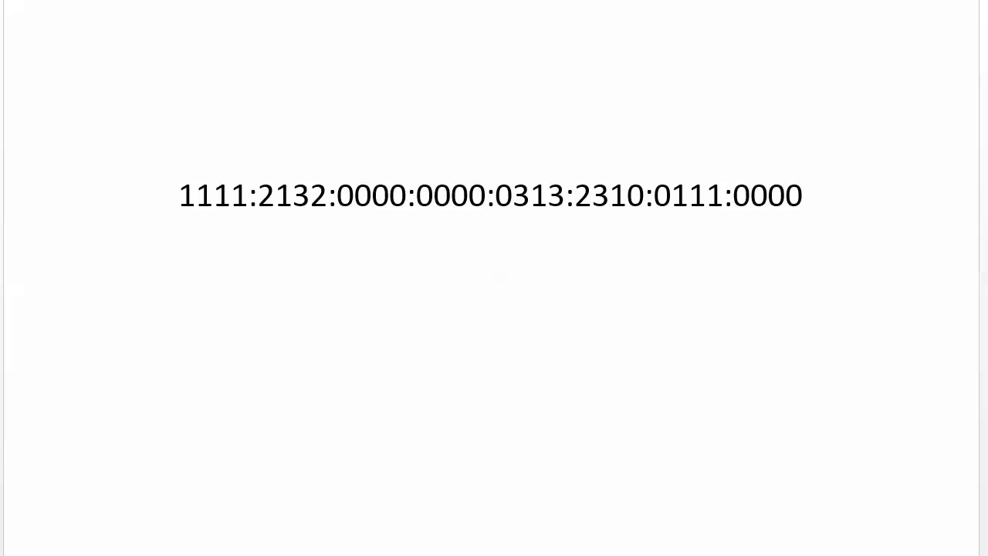
click(492, 427)
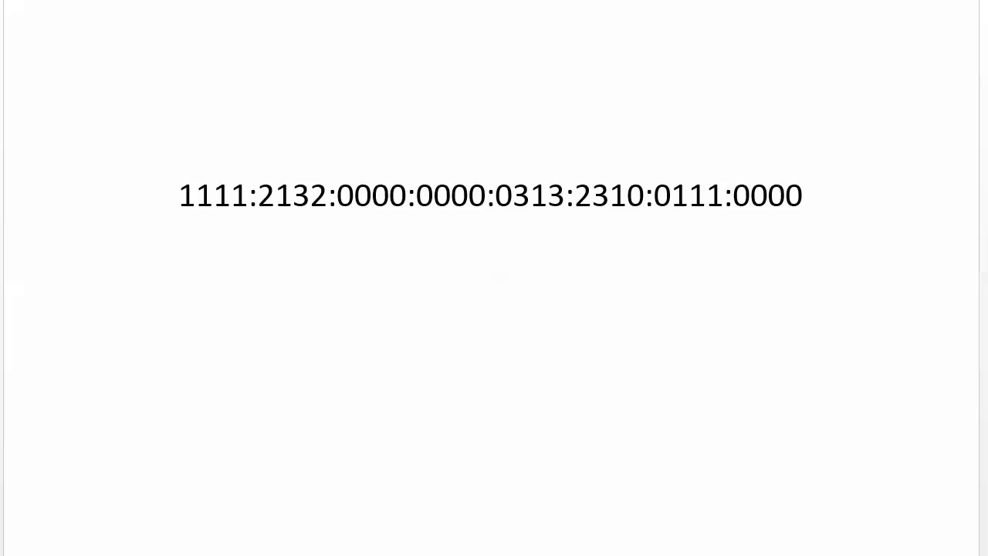
click(491, 427)
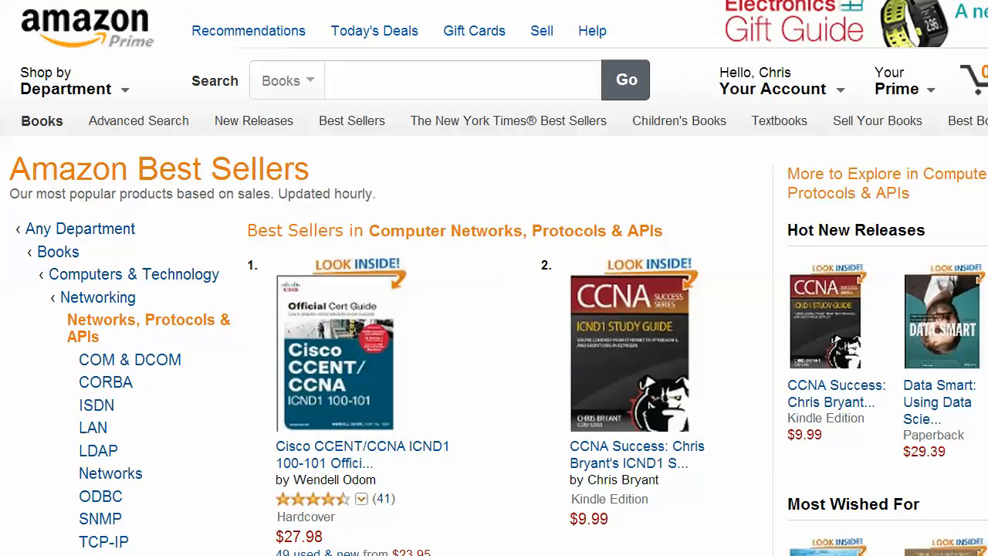
Scroll down through Amazon's networking best sellers list
scroll(down, 3)
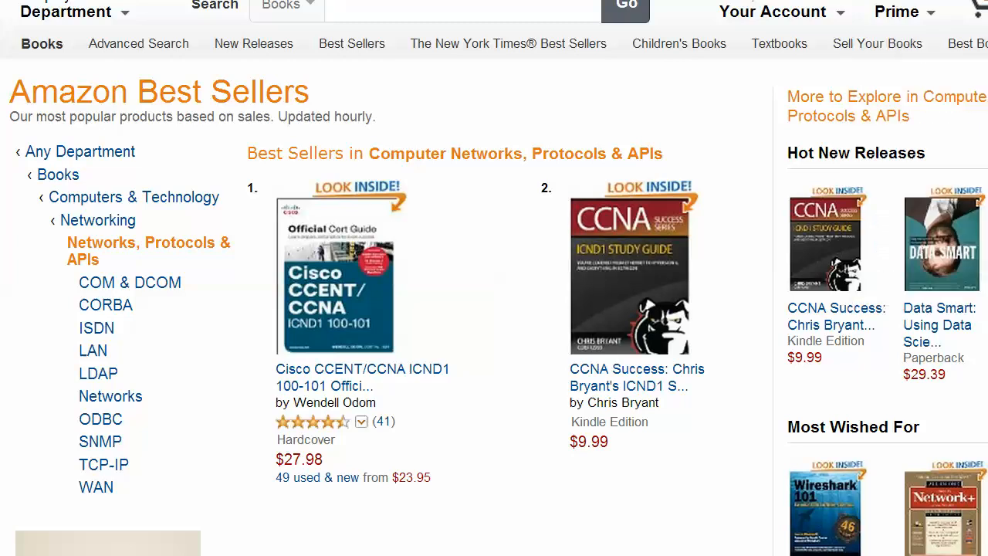
scroll(down, 3)
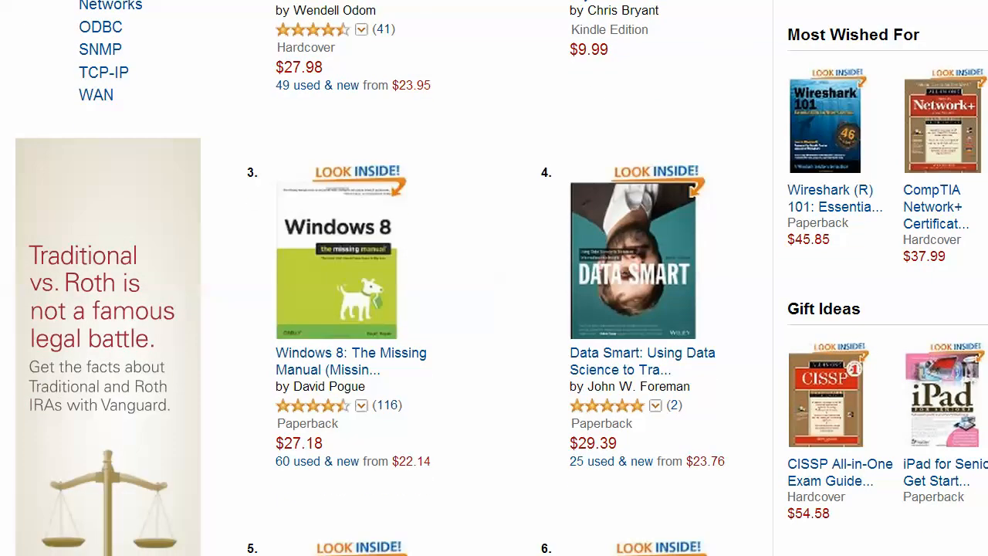
scroll(down, 3)
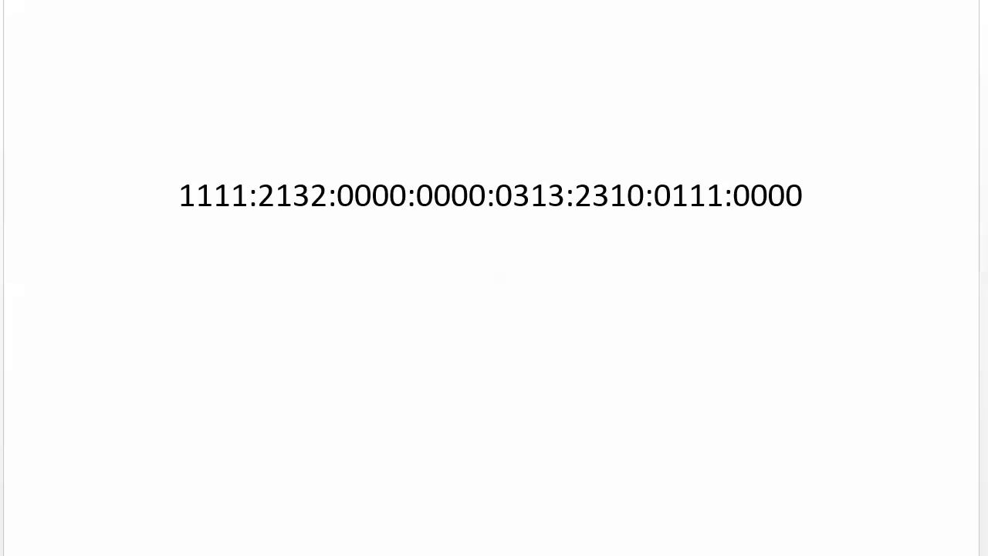
Return to Notepad holding 1111:2132:0000:0000:0313:2310:0111:0000
click(493, 427)
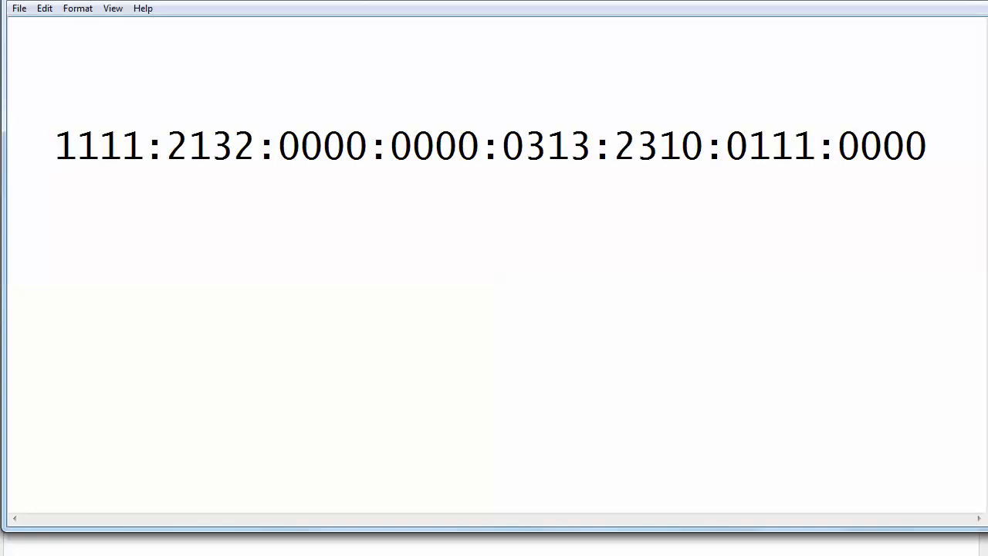
Select the consecutive zero groups 0000:0000 in the address
click(431, 146)
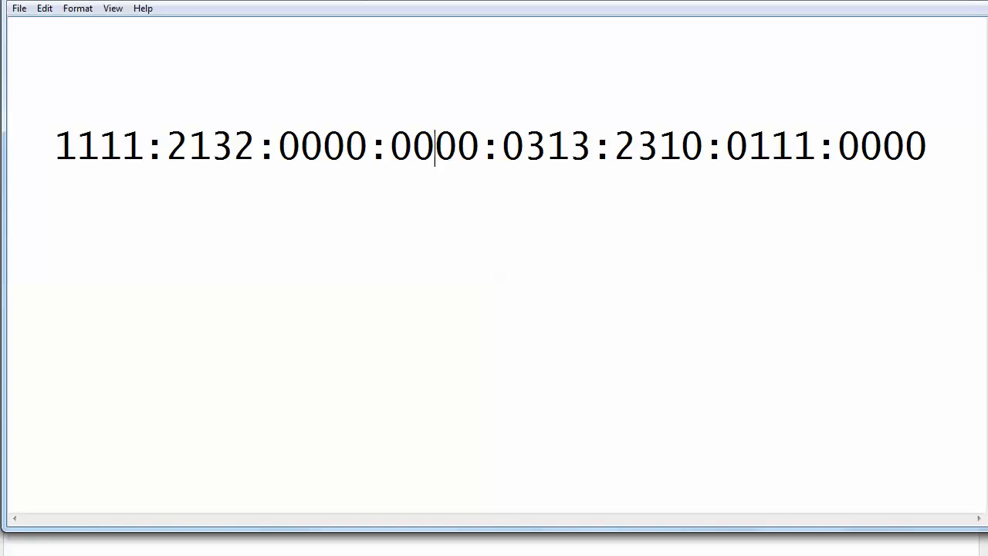
drag(278, 147, 477, 146)
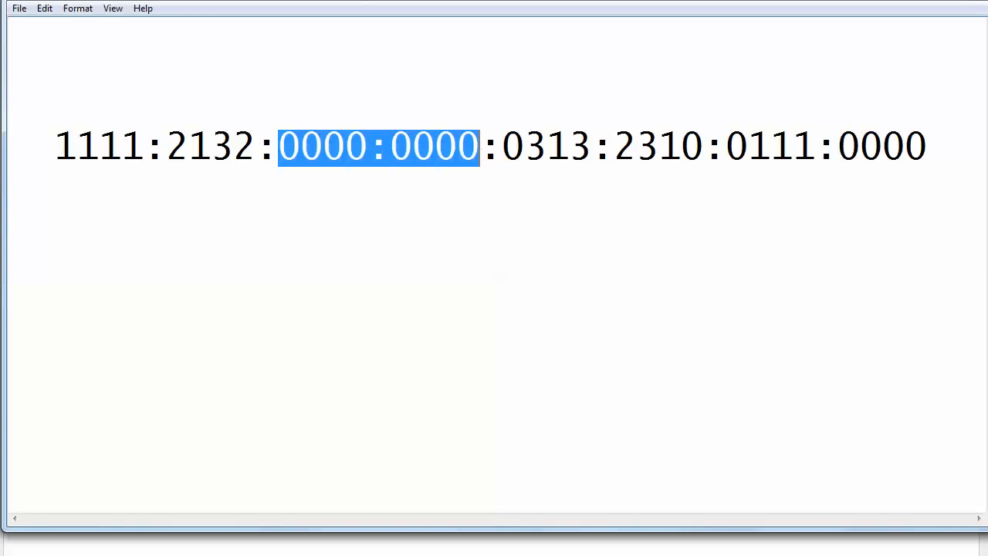
Delete the zero groups to leave '::' and remove 0313's leading zero
key(Delete)
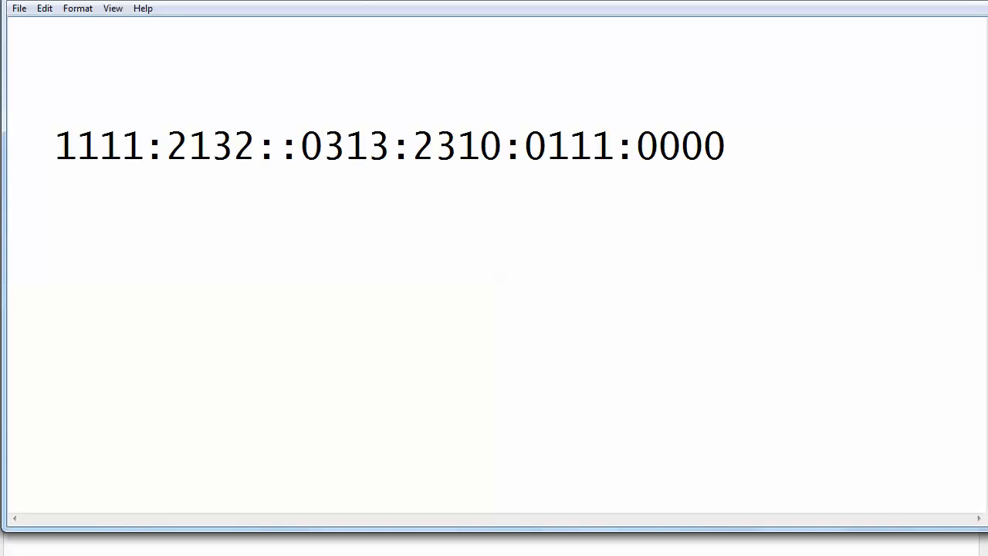
key(Backspace)
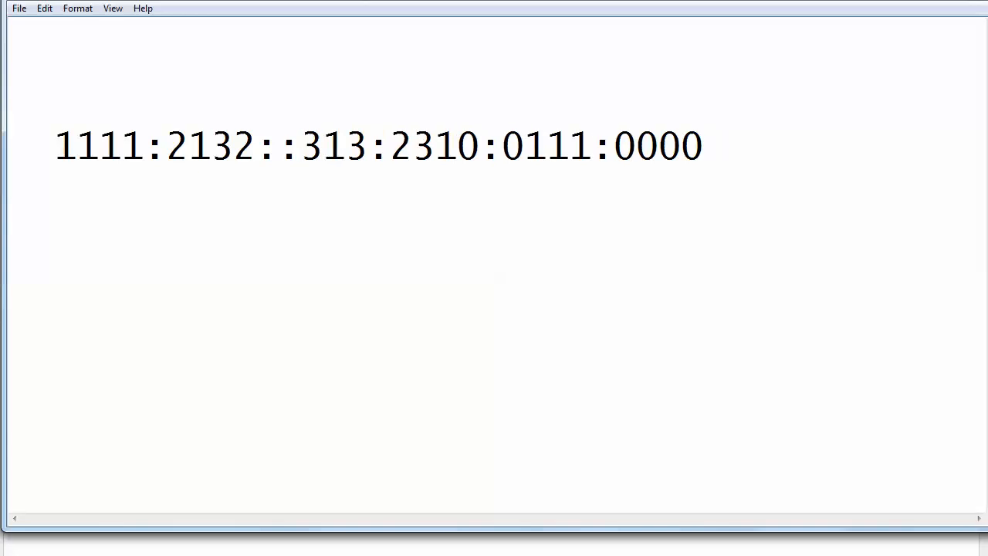
Press Enter in Notepad after the address 1111:2132::313:2310:0111:0000
key(Enter)
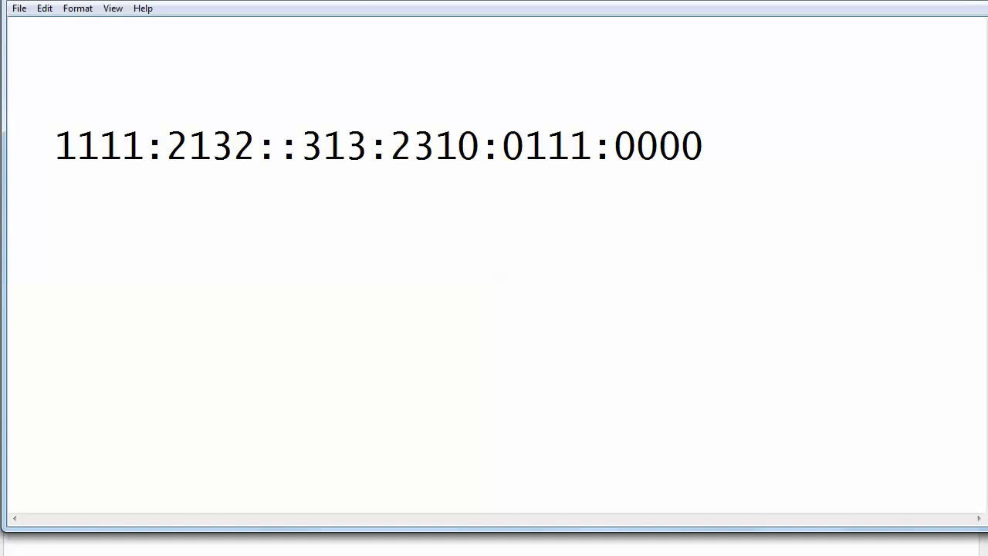
Remove the leading zero of 0111, giving 1111:2132::313:2310:111:0000
click(523, 145)
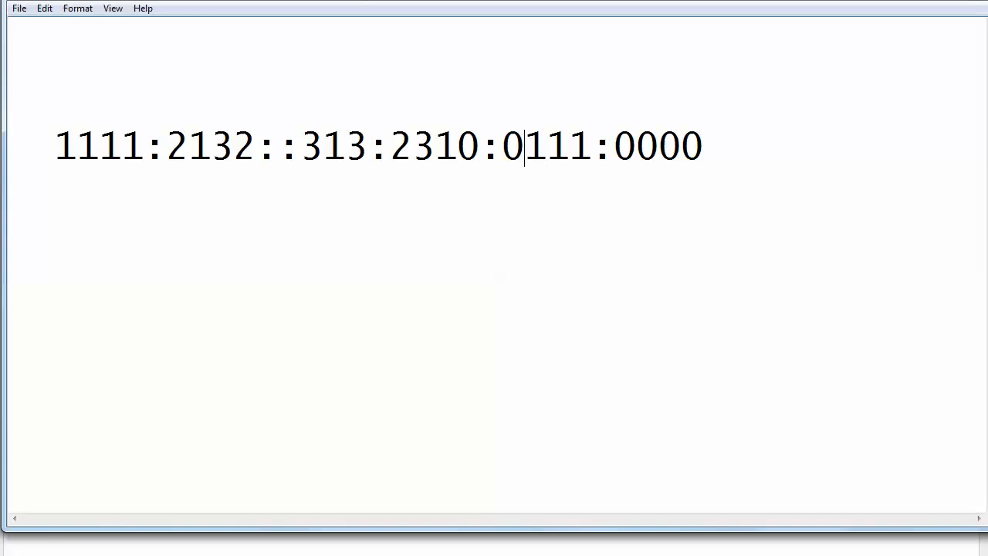
key(Backspace)
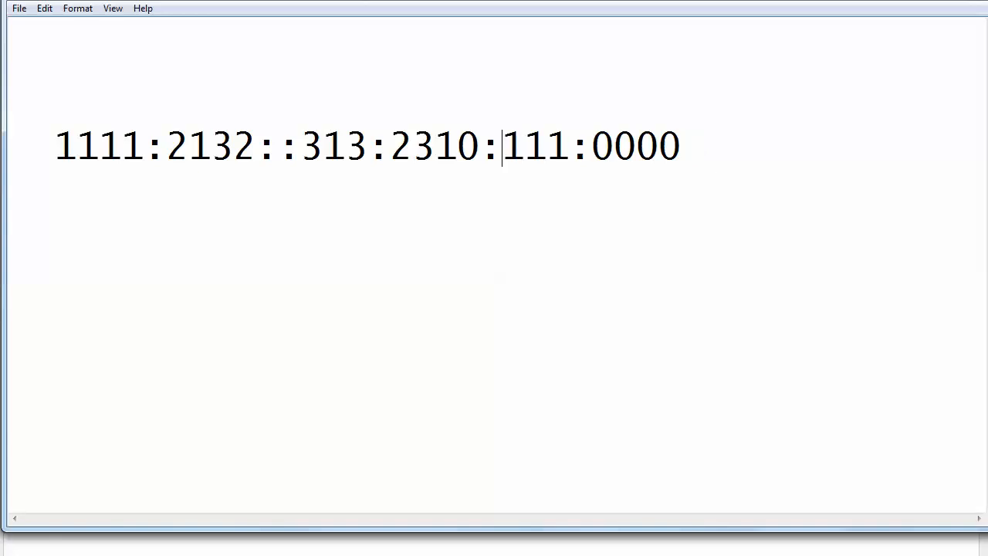